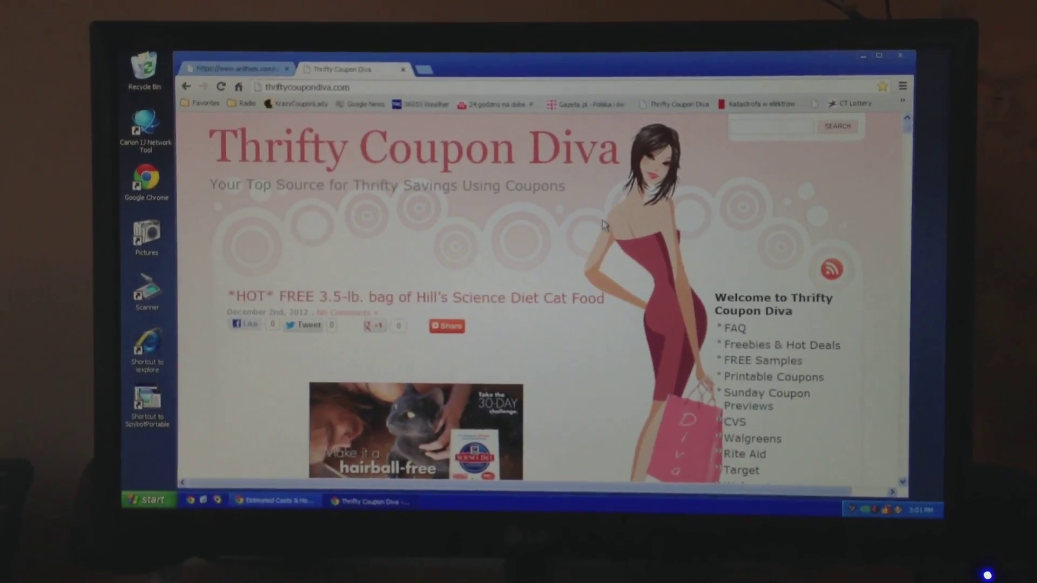
scroll("down", 3)
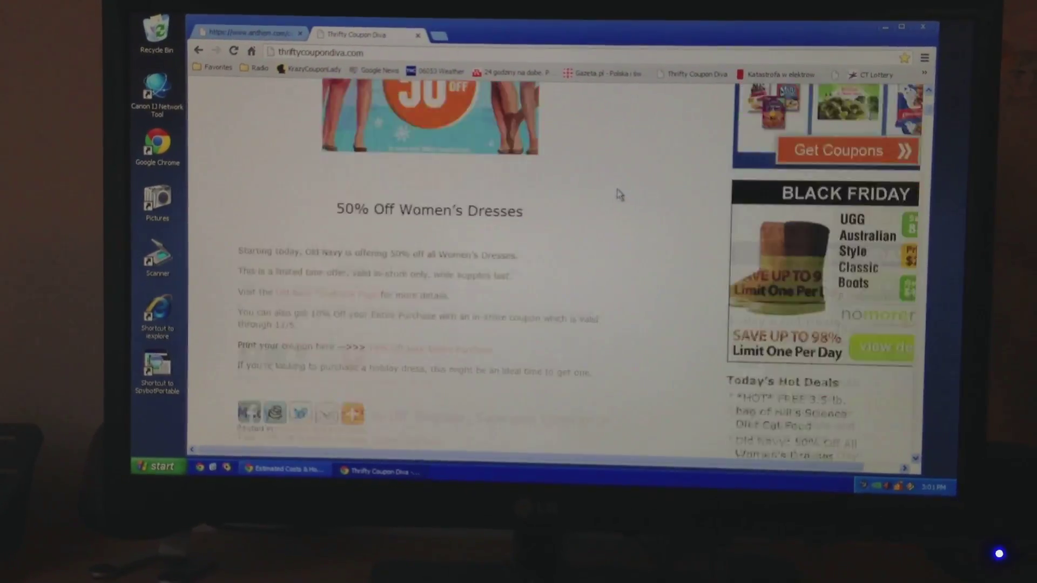
scroll("down", 3)
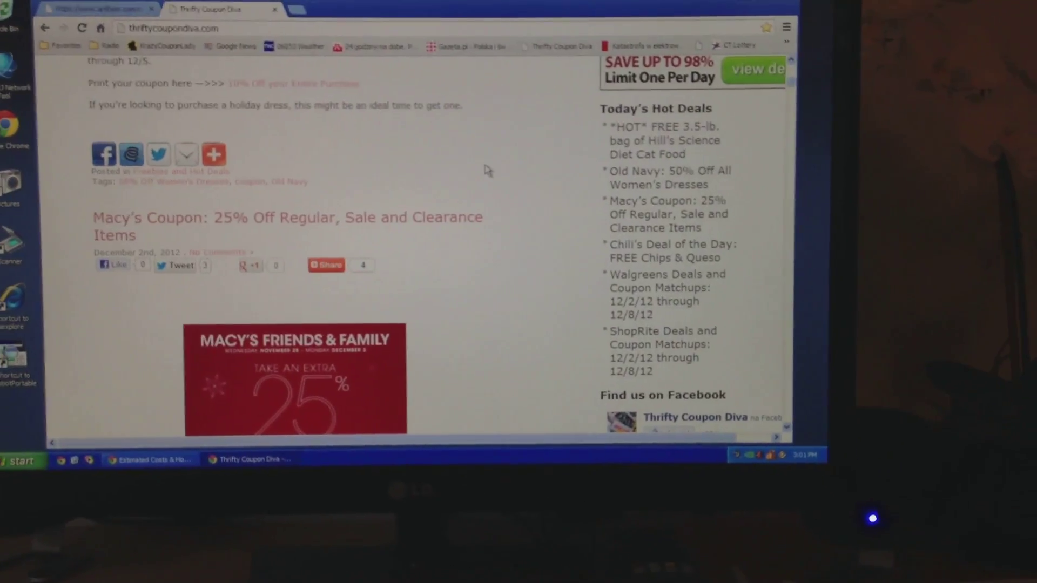
scroll("down", 3)
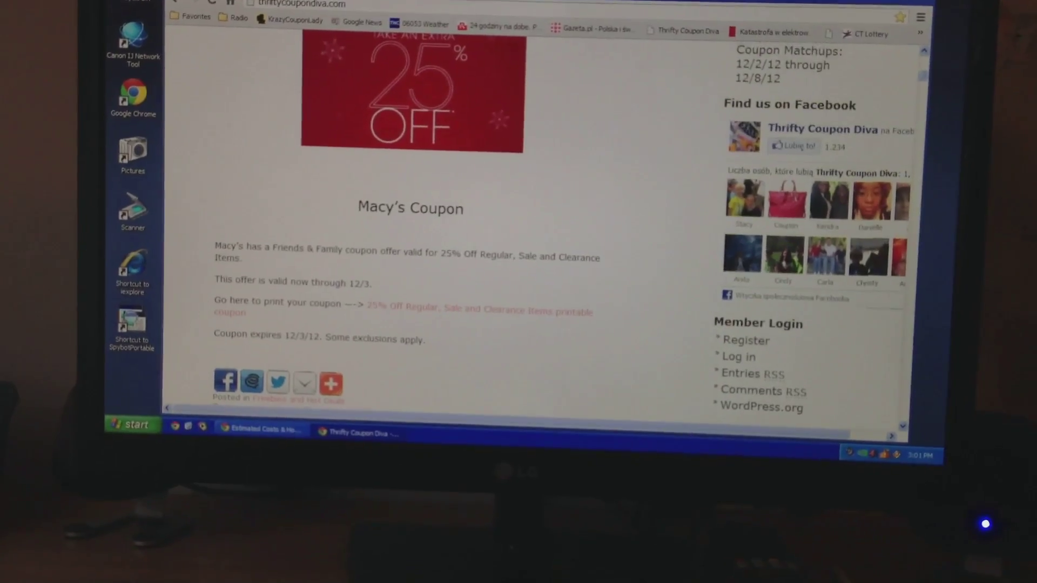